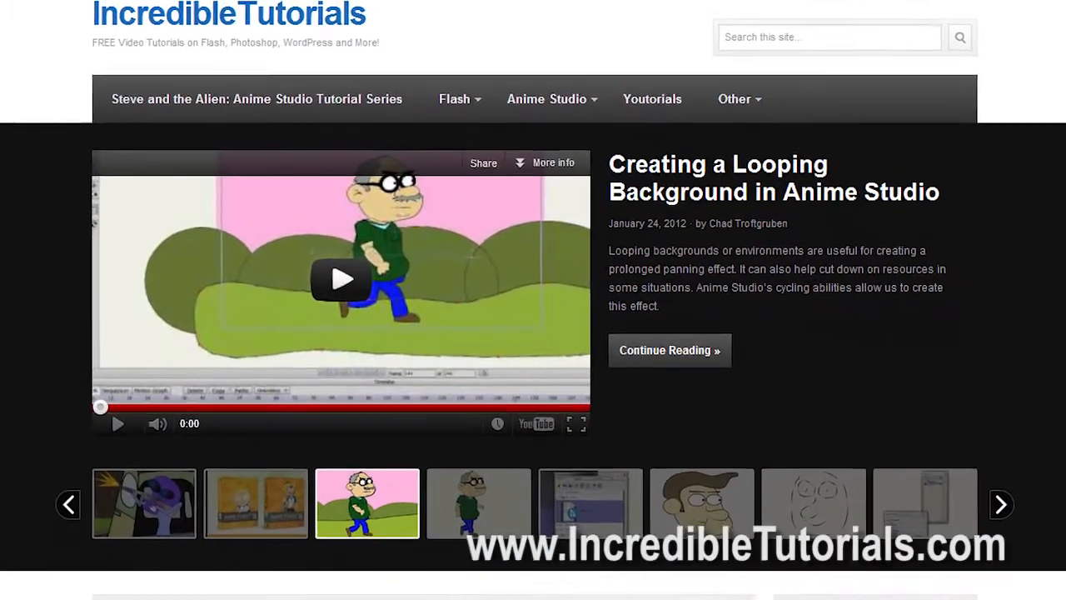
- Zoom the camera in on the road-and-mountain scene to a zoom of 41.6416
left_click(340, 280)
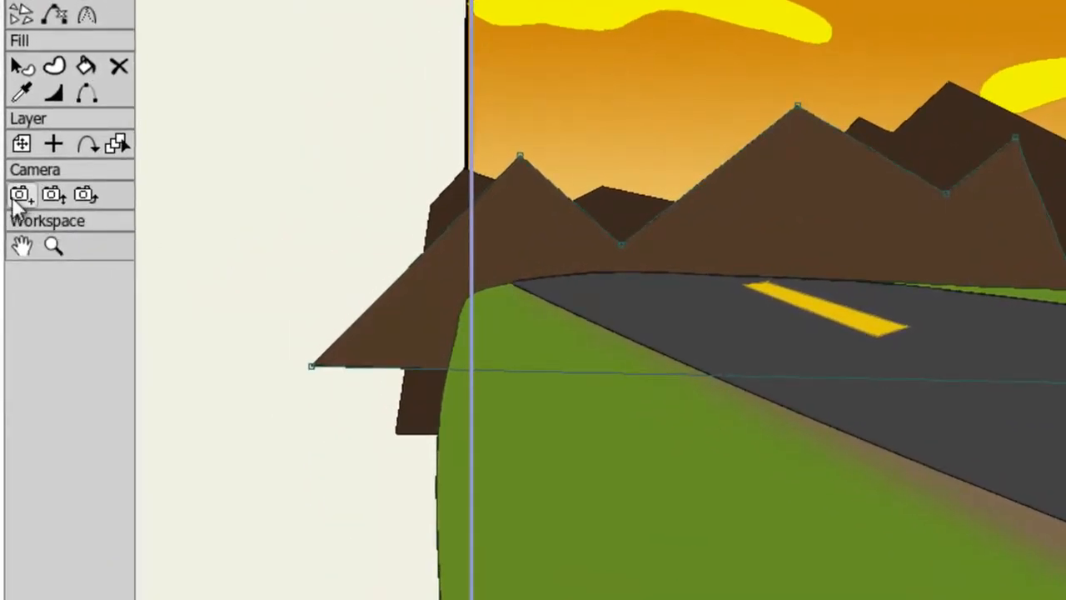
mouse_move(19, 193)
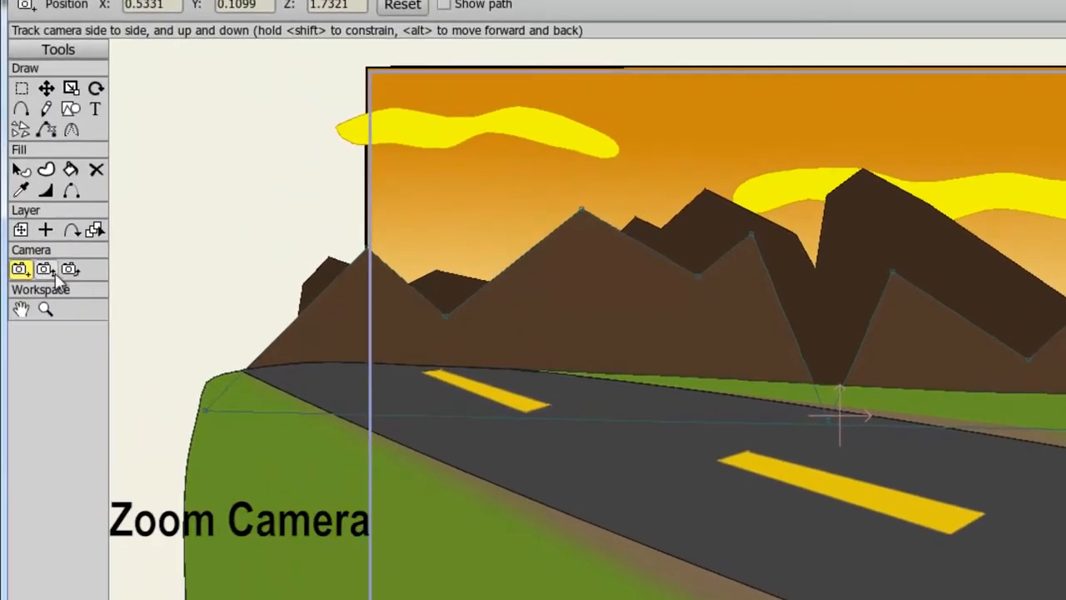
mouse_move(44, 270)
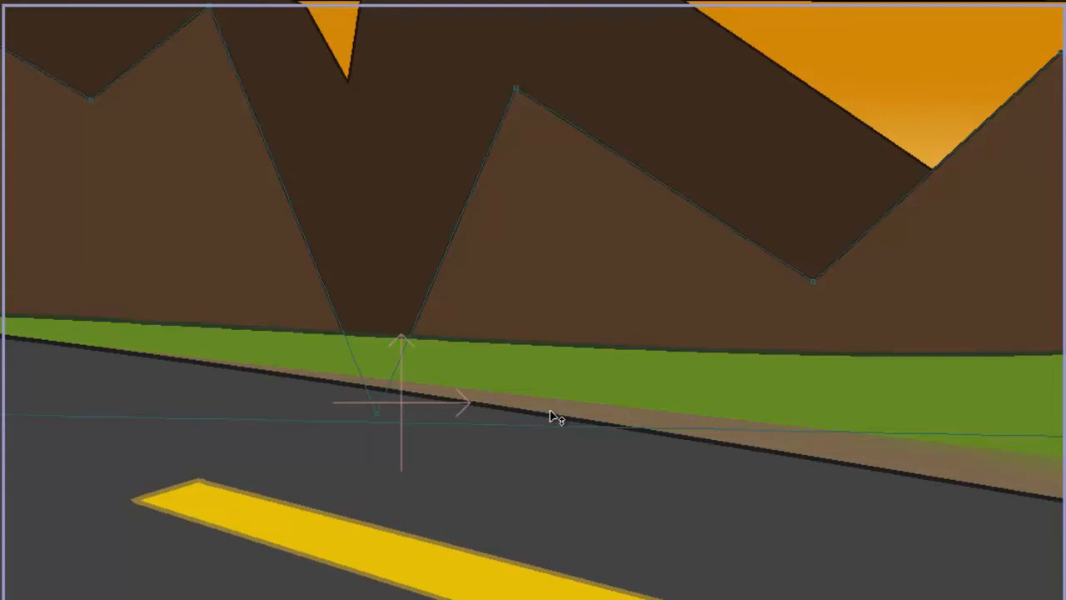
mouse_move(566, 465)
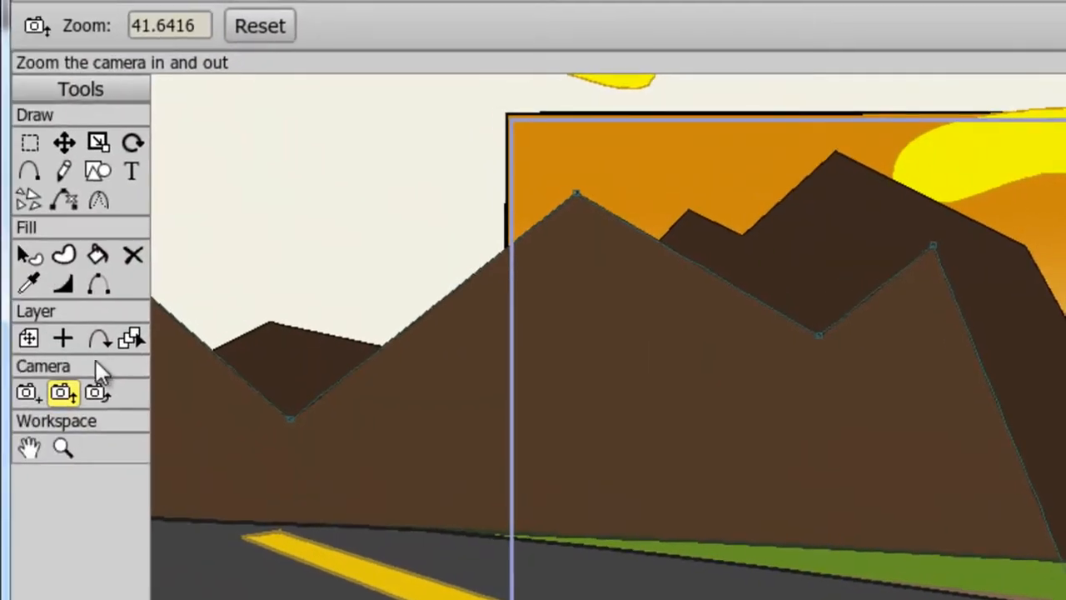
- Roll the camera so the road and mountains tilt diagonally
left_click(96, 392)
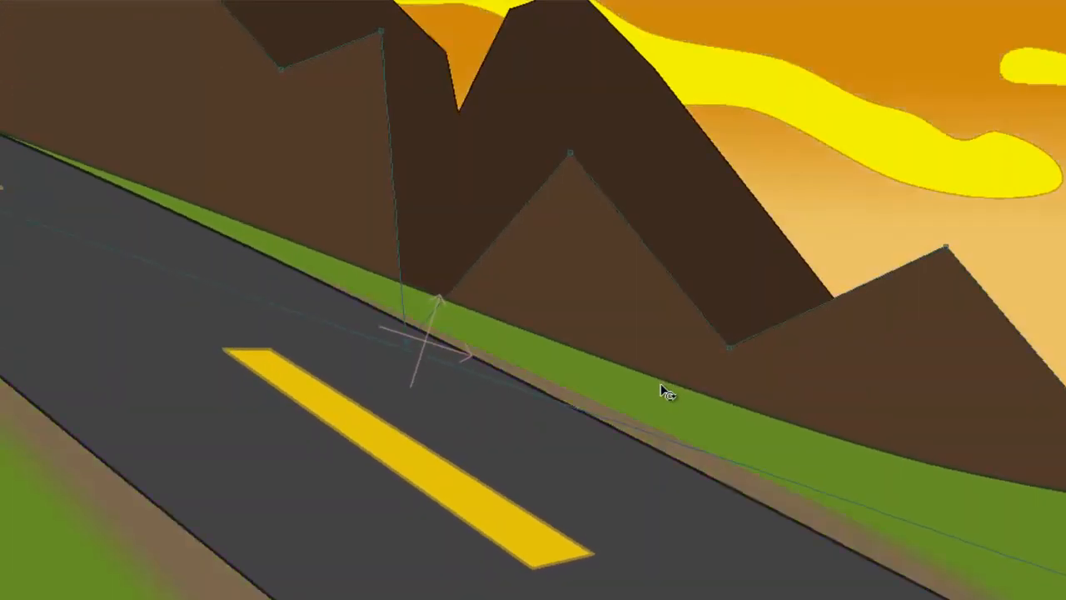
mouse_move(664, 392)
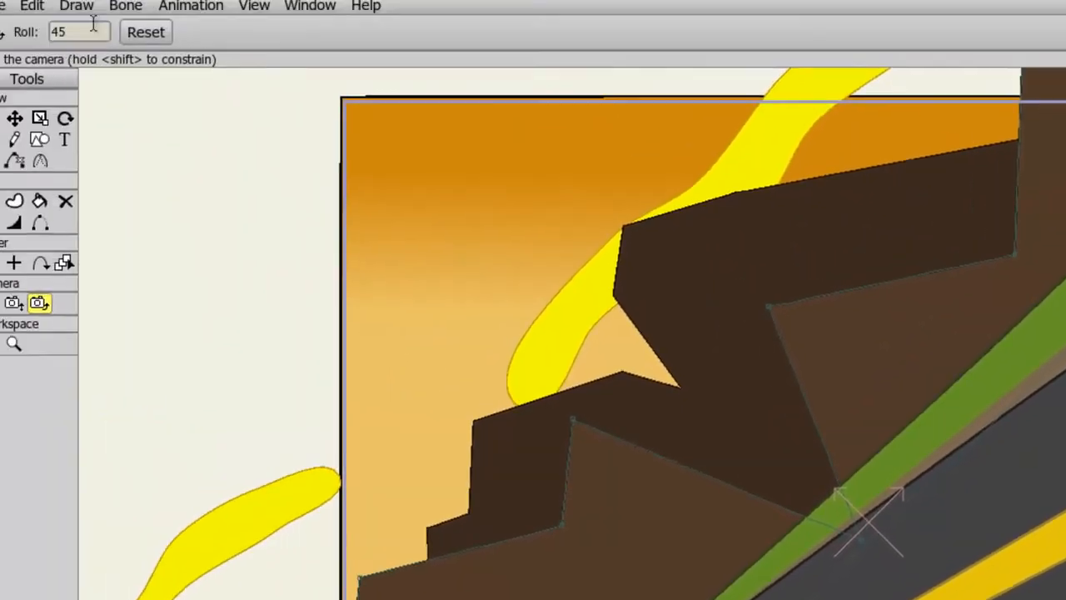
- Reset the camera roll back to 0 so the road scene sits level
left_click(180, 44)
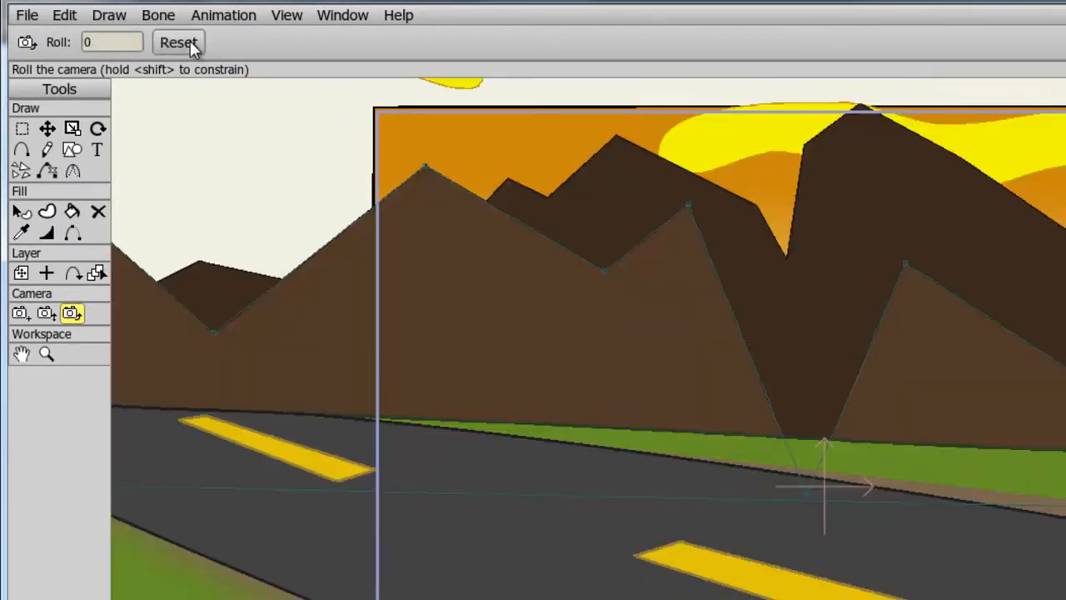
mouse_move(194, 52)
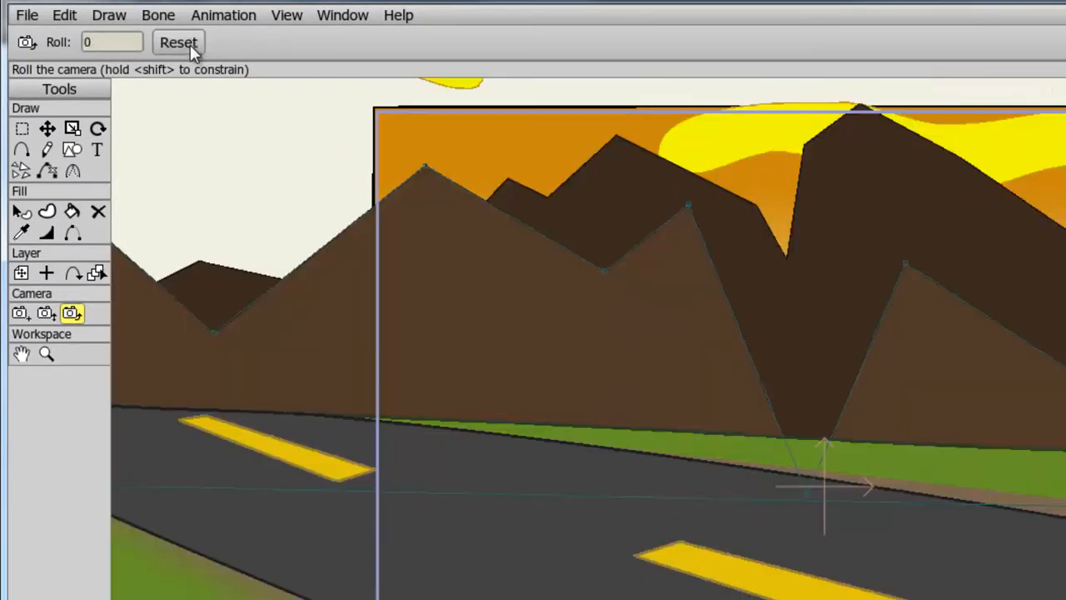
mouse_move(47, 313)
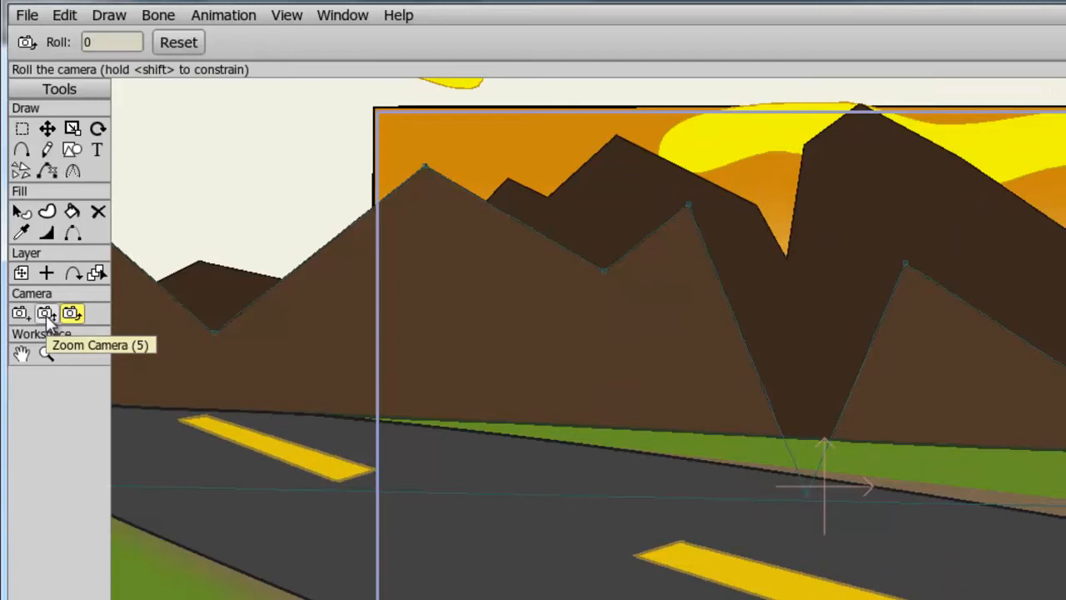
left_click(46, 313)
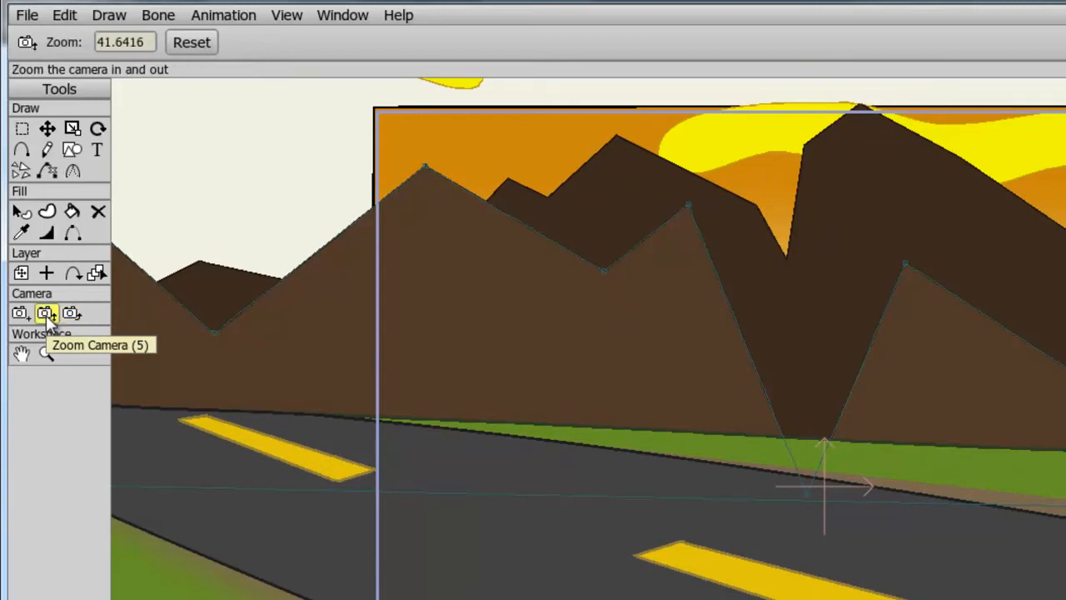
left_click(125, 41)
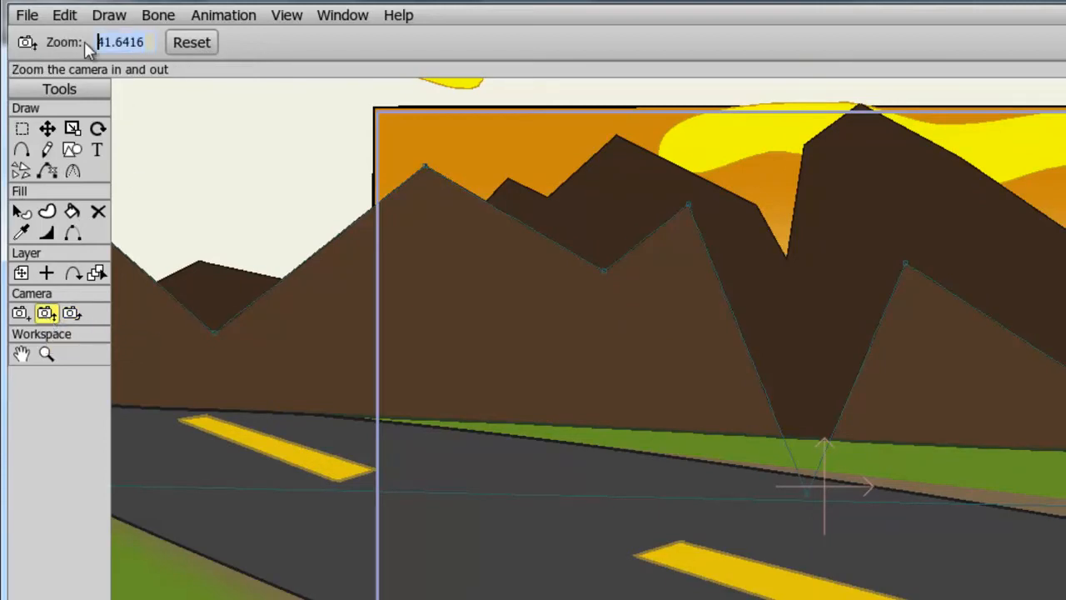
left_click(192, 43)
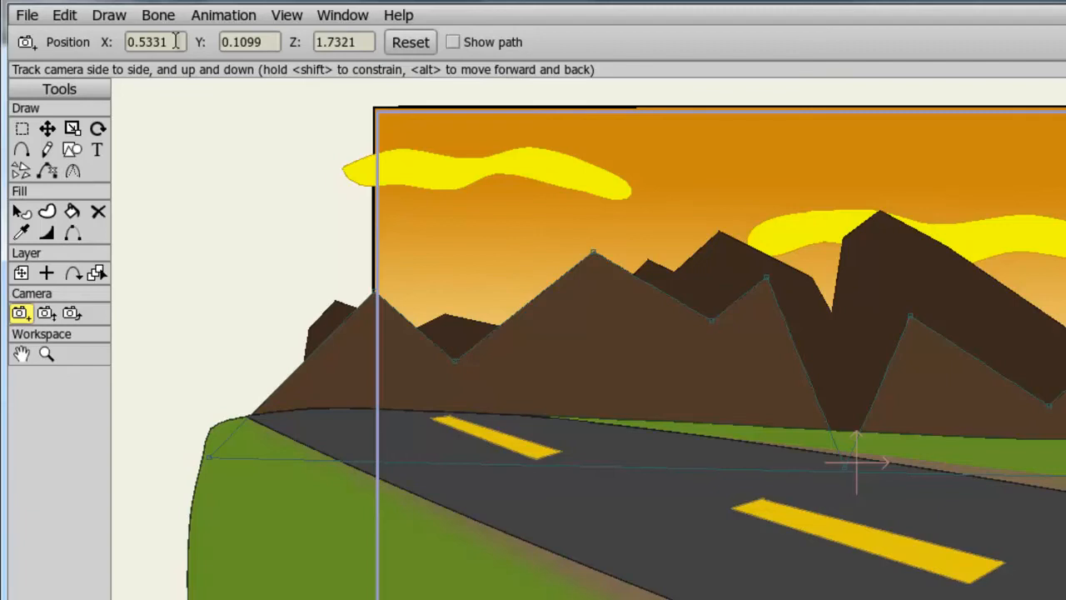
left_click(410, 41)
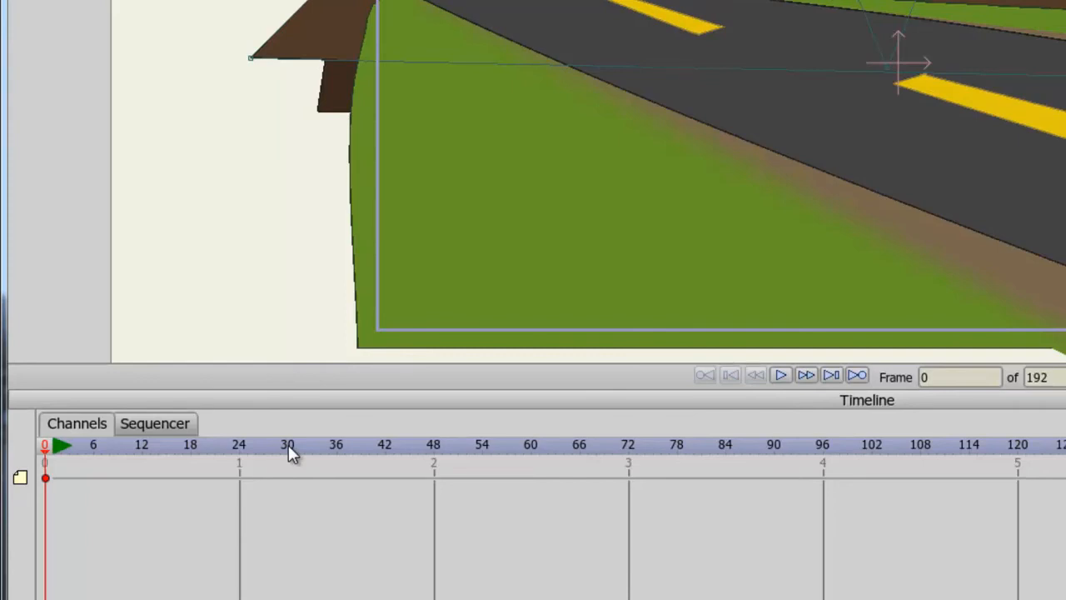
- Keyframe the camera move at frame 30, then scrub back to frame 12 to preview the roll
left_click(286, 443)
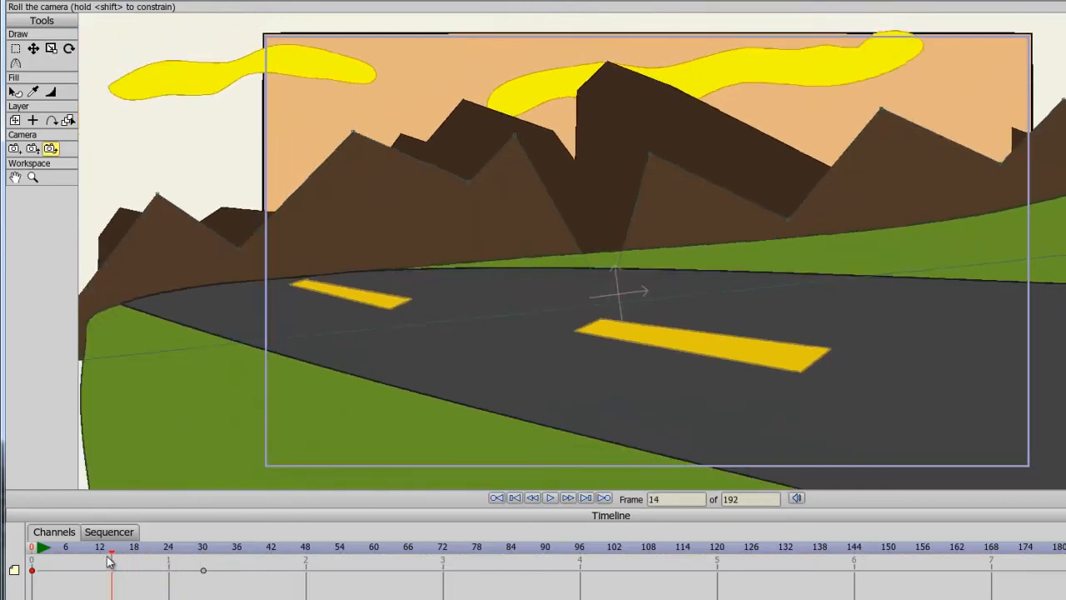
left_click_drag(110, 559, 203, 559)
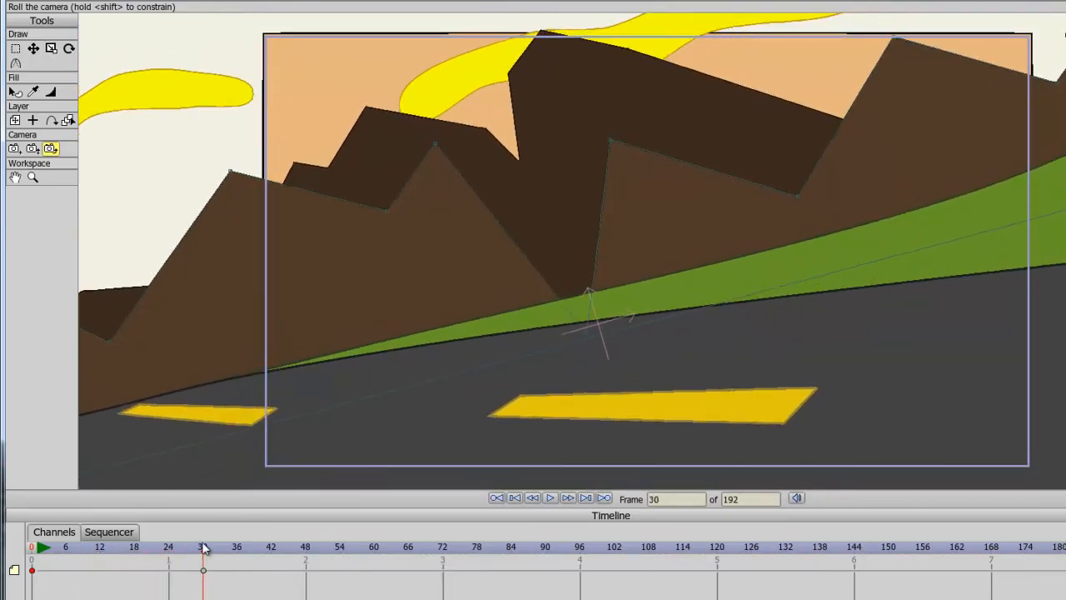
left_click_drag(204, 558, 100, 558)
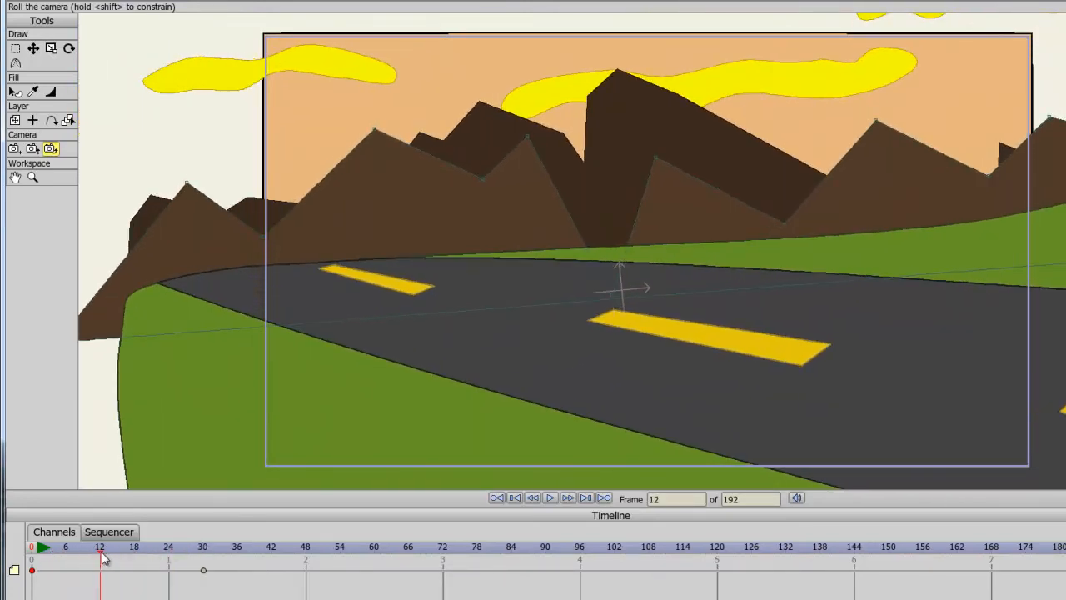